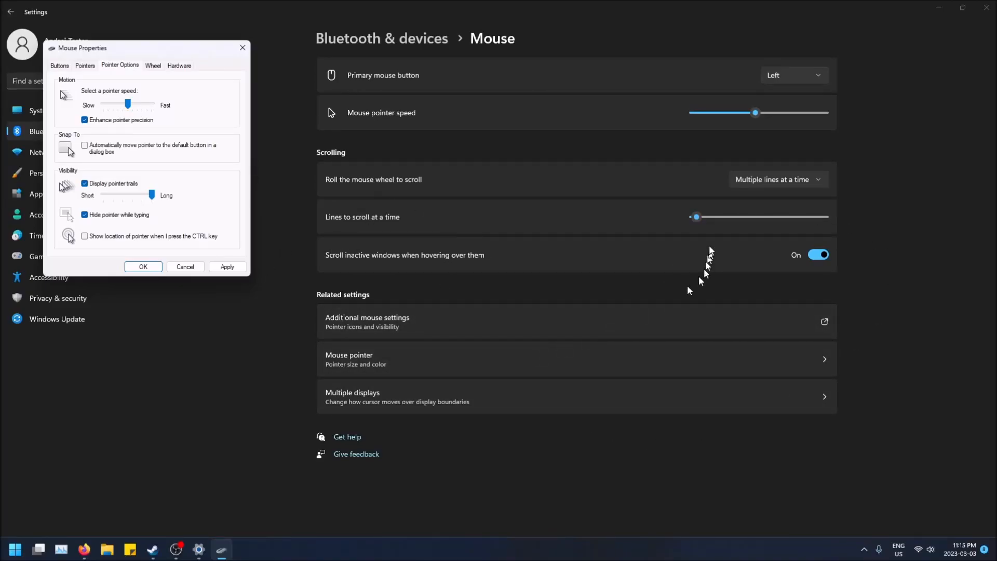
{"action": "mouse_move", "coordinate": [344, 287]}
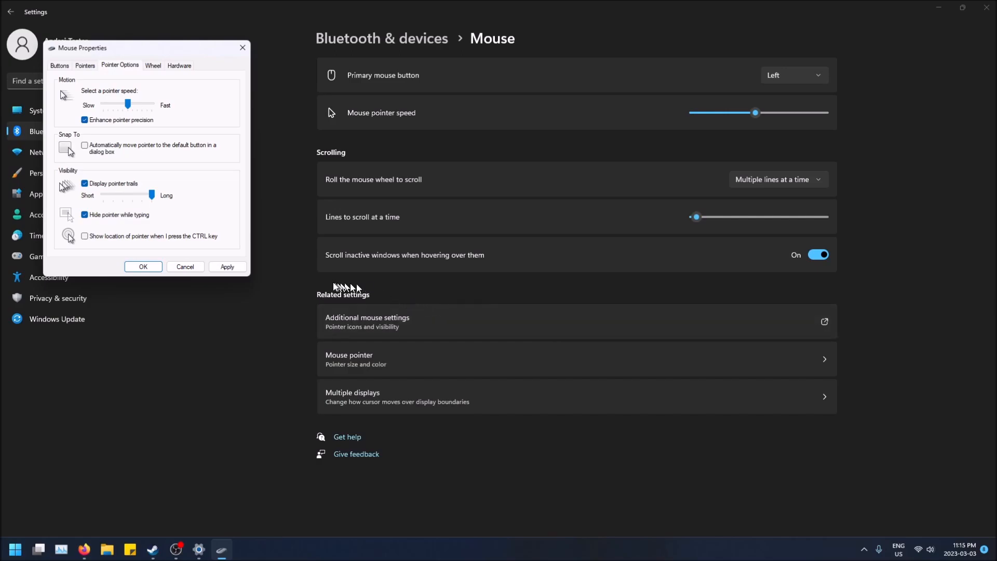
{"action": "mouse_move", "coordinate": [407, 288]}
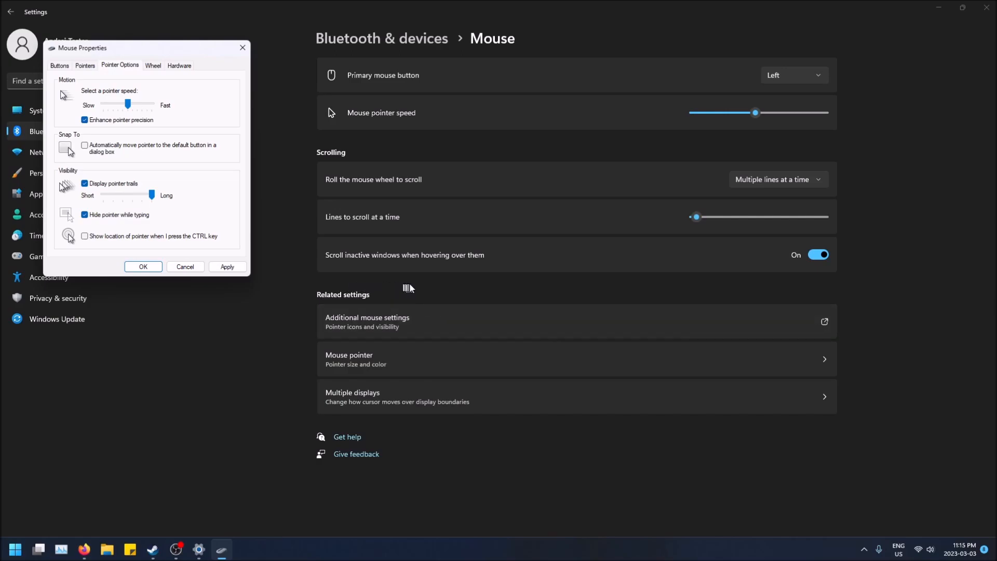
{"action": "mouse_move", "coordinate": [527, 290]}
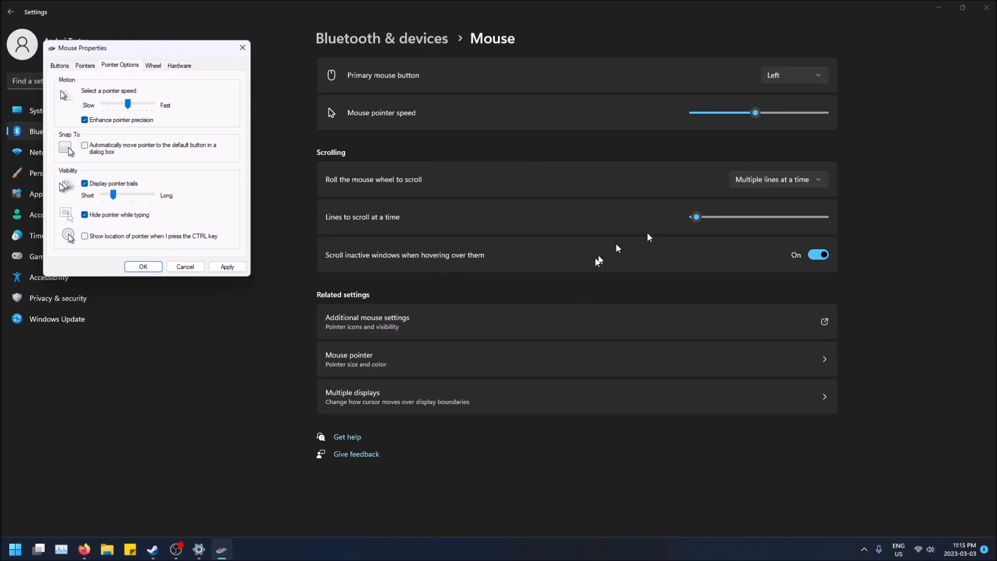
{"action": "mouse_move", "coordinate": [689, 282]}
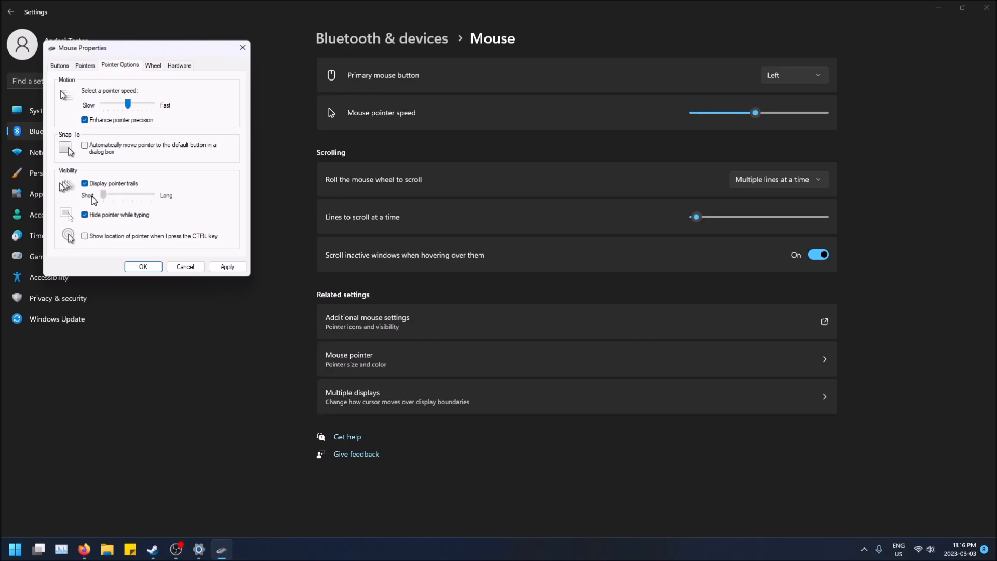
Shorten the pointer trail length to its minimum and close Mouse Properties and Settings
{"action": "left_click_drag", "start_coordinate": [127, 195], "coordinate": [104, 195]}
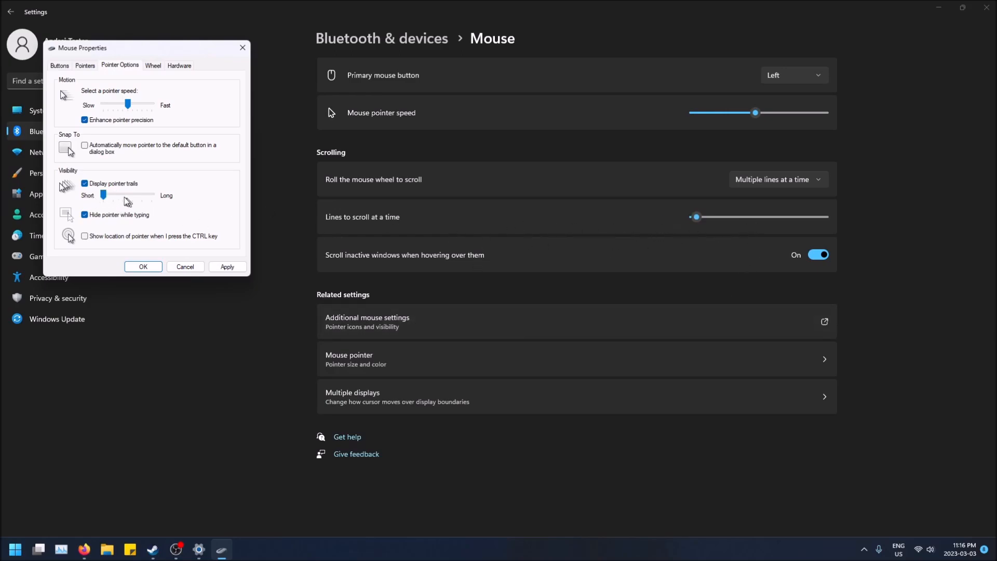
{"action": "left_click", "coordinate": [84, 184]}
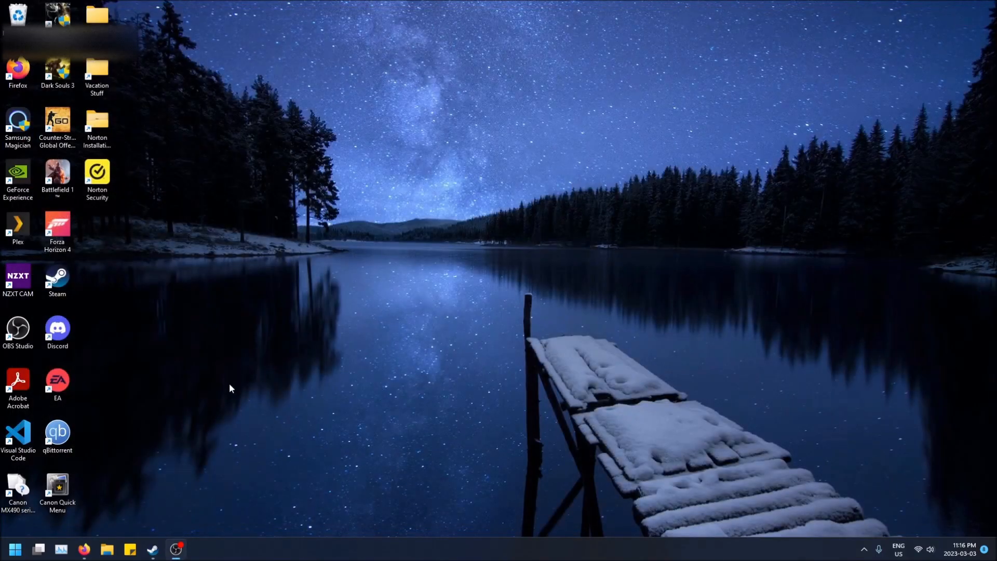
Reopen Settings from Start and go to Bluetooth & devices, scrolling to Mouse
{"action": "left_click", "coordinate": [38, 549]}
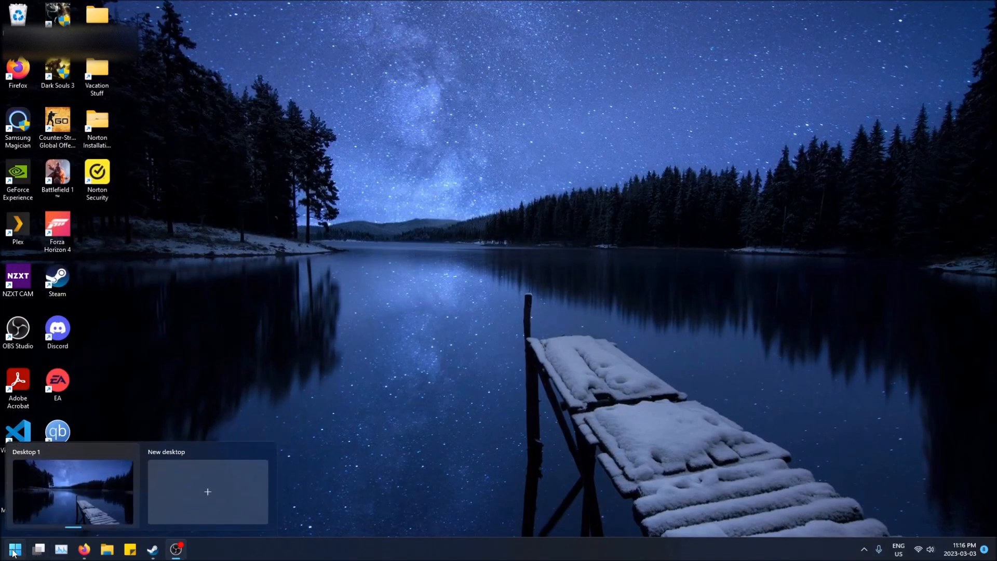
{"action": "left_click", "coordinate": [14, 548]}
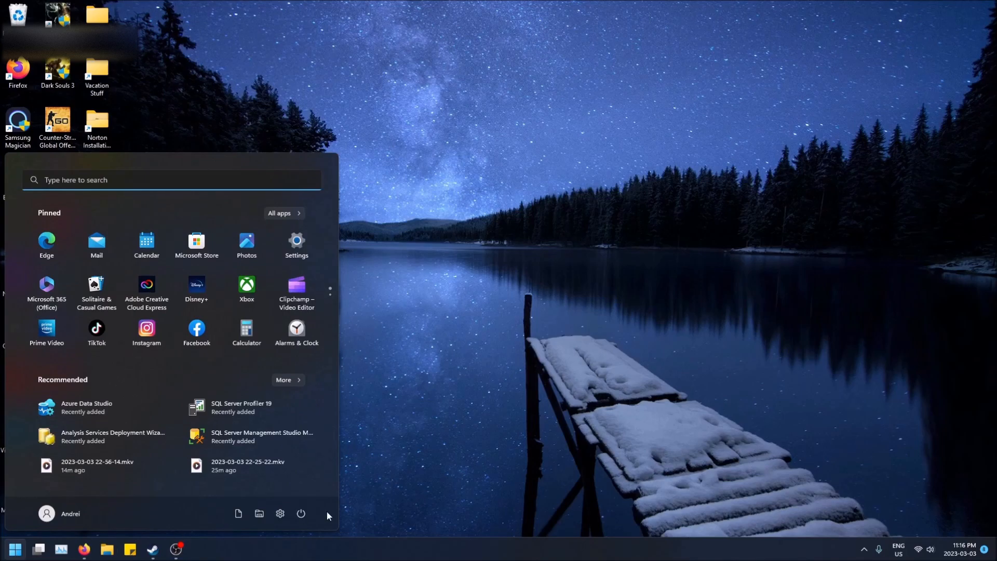
{"action": "left_click", "coordinate": [280, 518]}
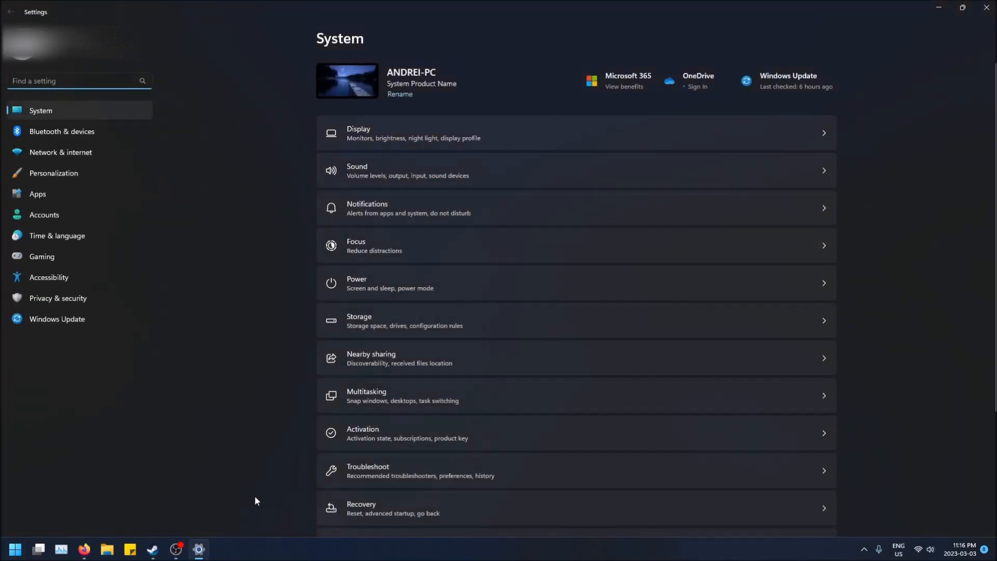
{"action": "left_click", "coordinate": [61, 131]}
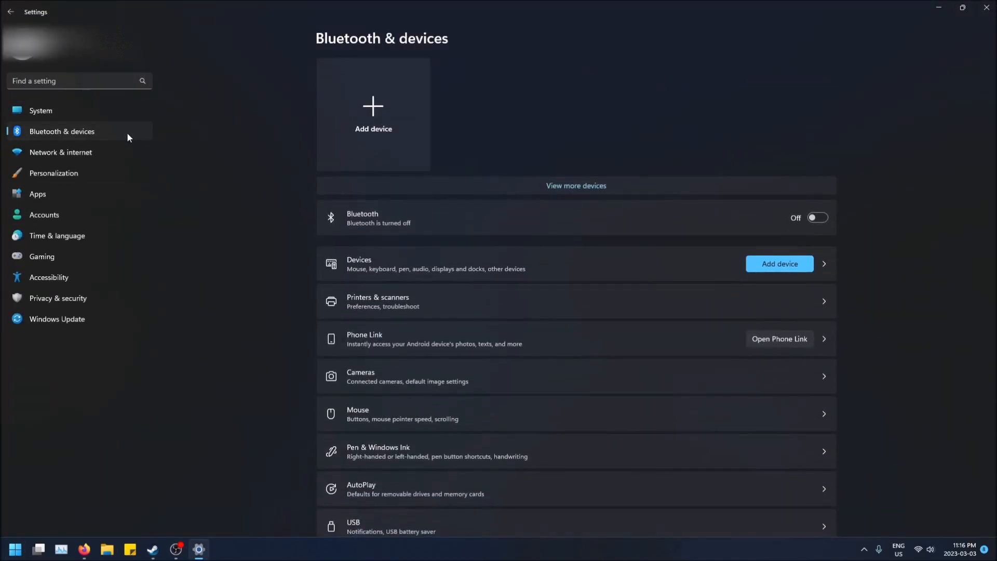
{"action": "scroll", "scroll_direction": "down", "scroll_amount": 3}
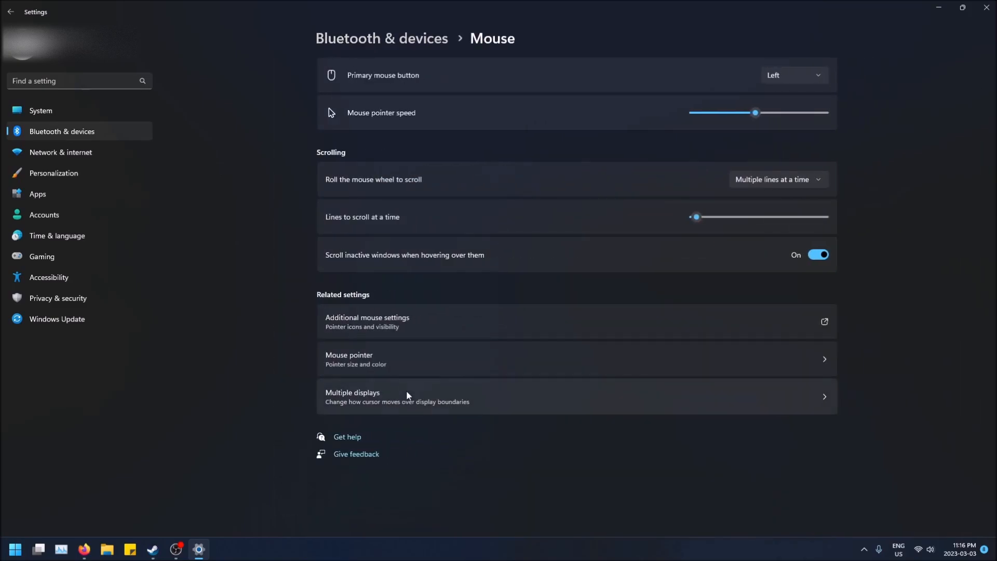
In Mouse Properties Pointer Options, enable Display pointer trails with length just below Long
{"action": "left_click", "coordinate": [367, 321]}
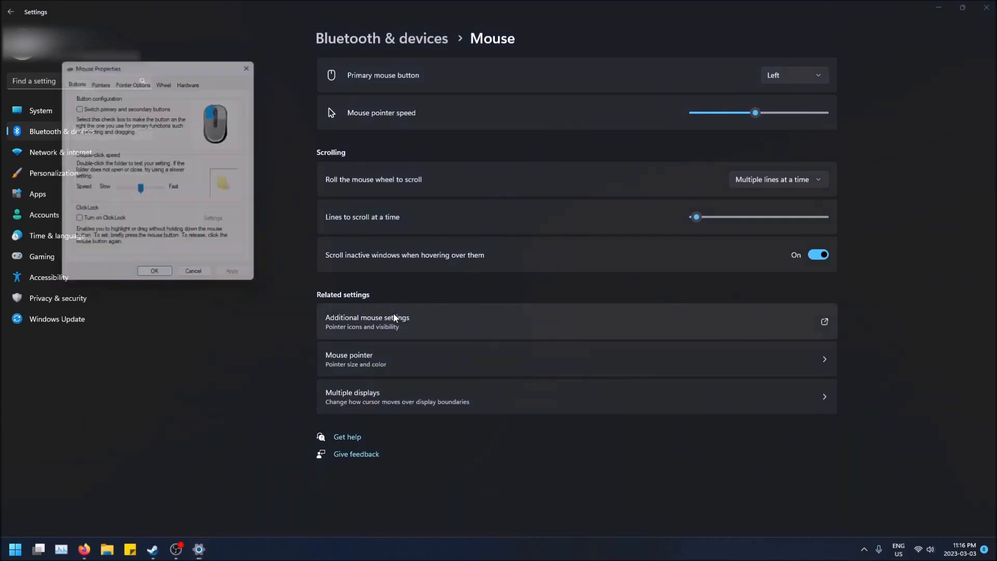
{"action": "left_click", "coordinate": [133, 79]}
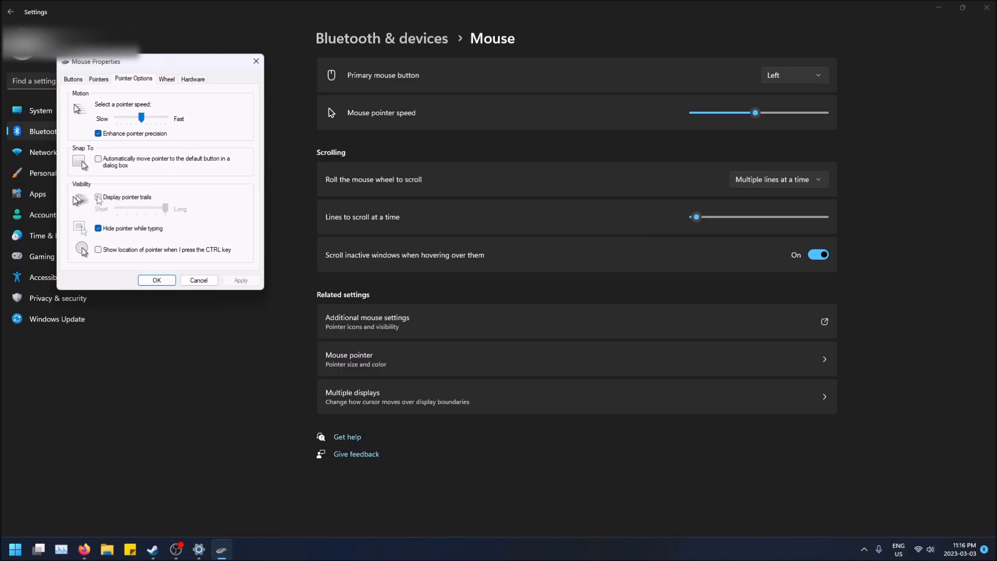
{"action": "left_click", "coordinate": [99, 200]}
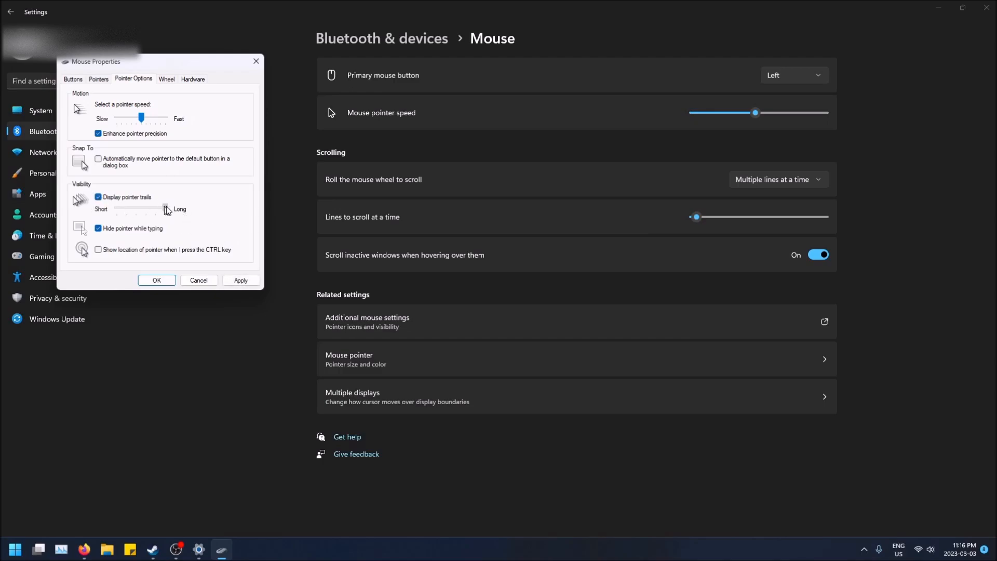
{"action": "left_click_drag", "start_coordinate": [141, 209], "coordinate": [164, 209]}
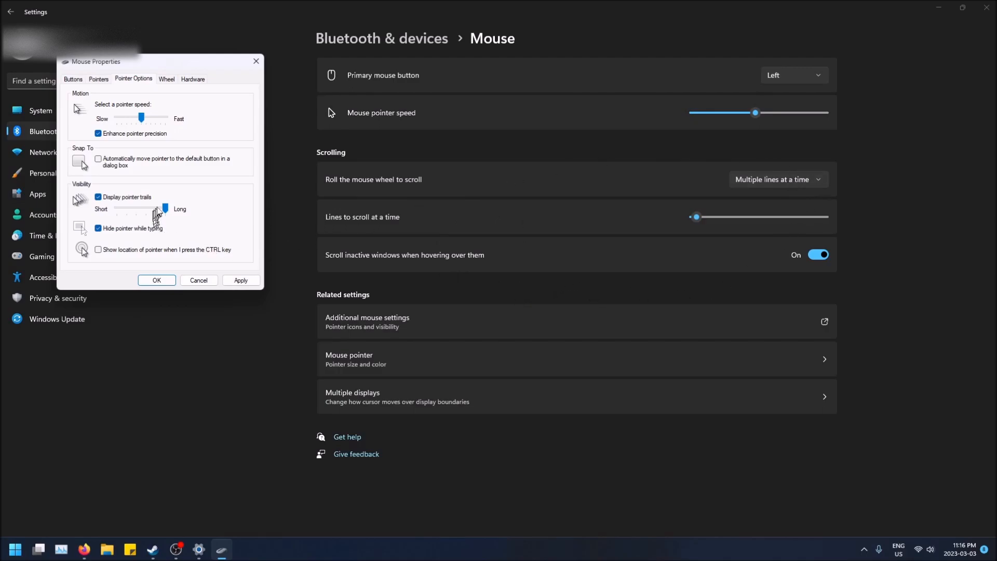
{"action": "left_click_drag", "start_coordinate": [141, 208], "coordinate": [156, 208]}
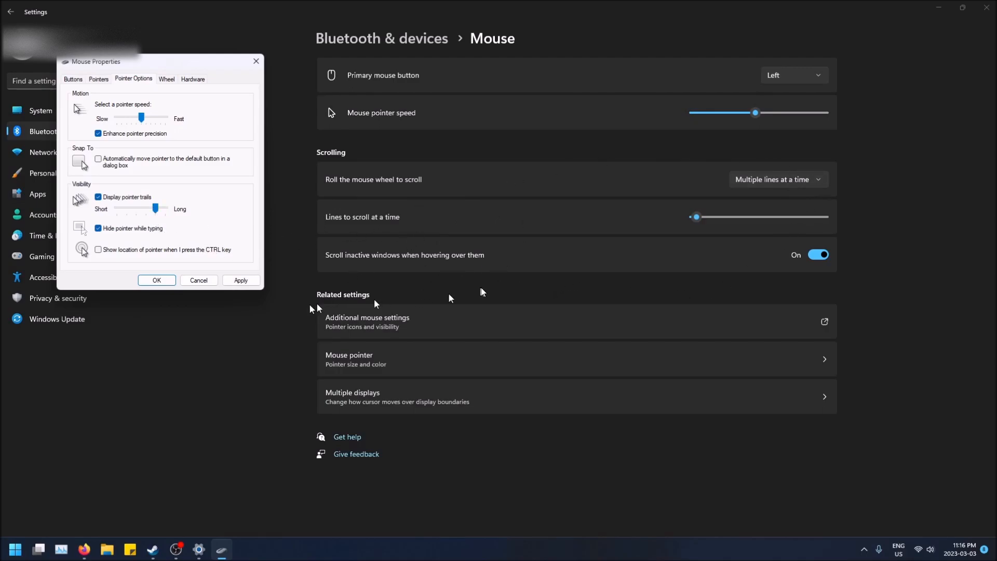
Lower the trail length slightly so it sits between the middle and Long
{"action": "left_click_drag", "start_coordinate": [156, 208], "coordinate": [147, 208]}
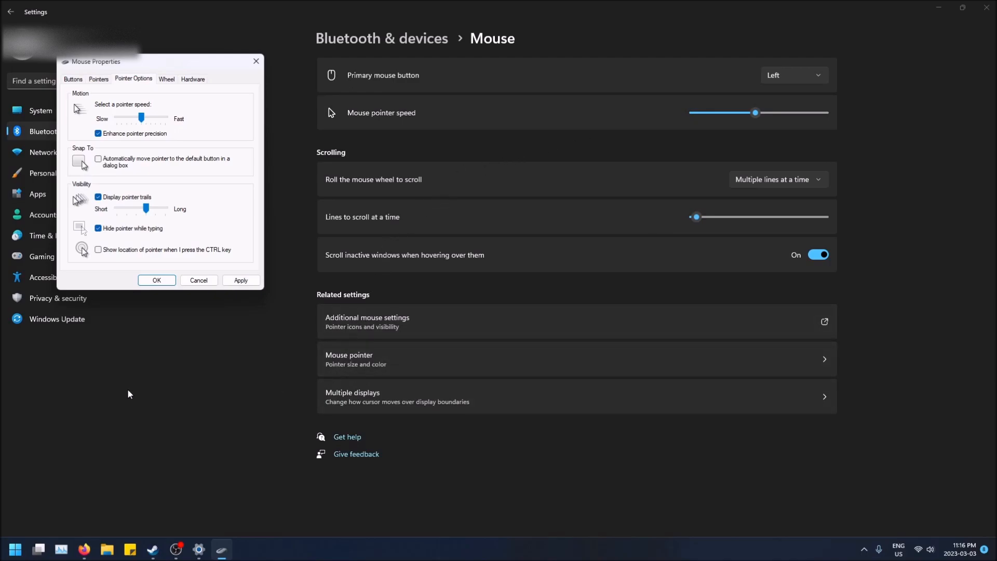
{"action": "mouse_move", "coordinate": [108, 352]}
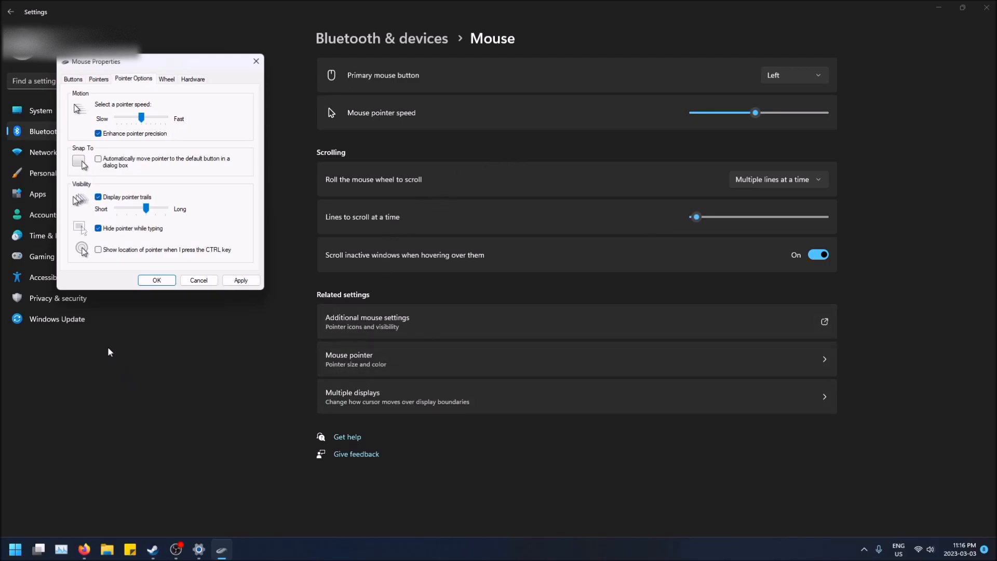
{"action": "mouse_move", "coordinate": [108, 346]}
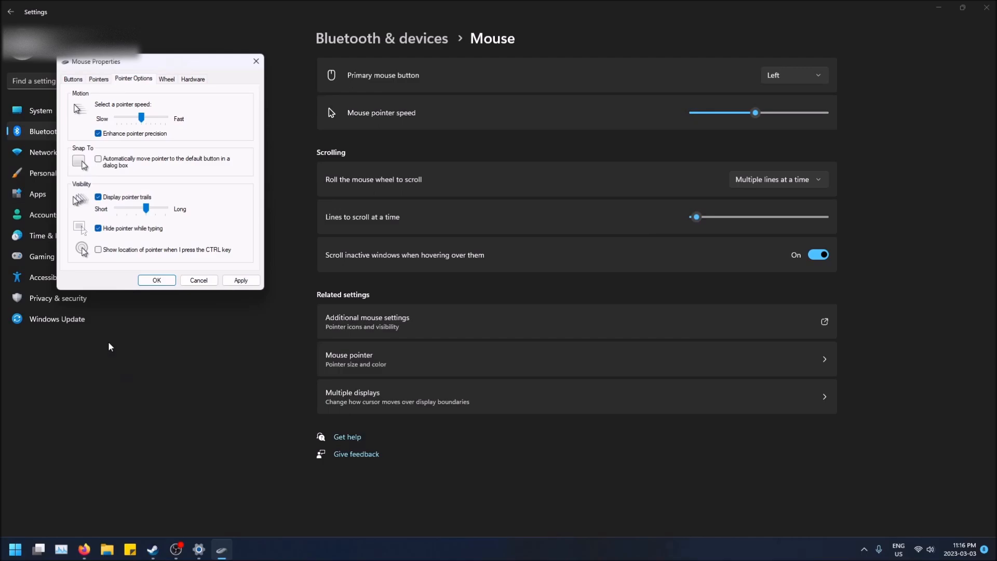